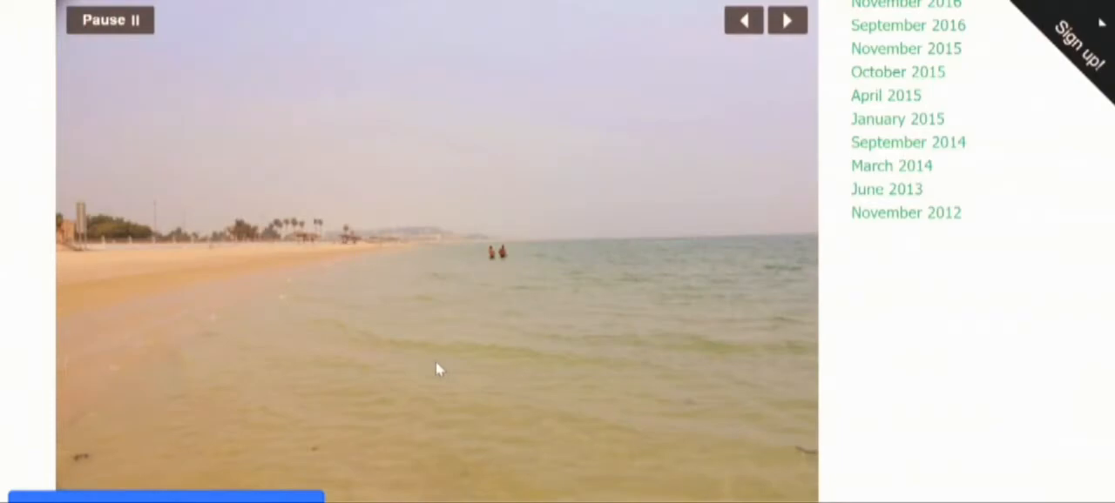
{"action": "mouse_move", "coordinate": [679, 333]}
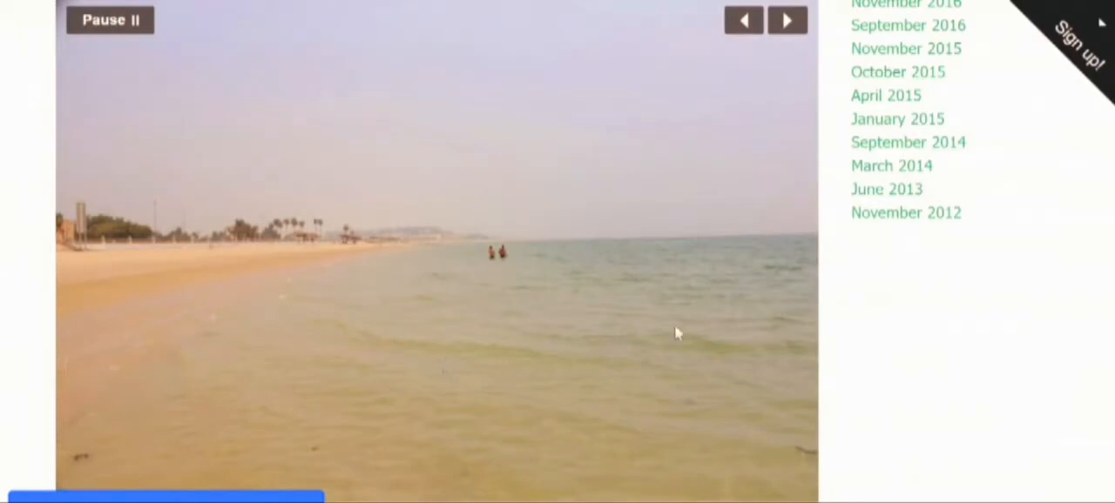